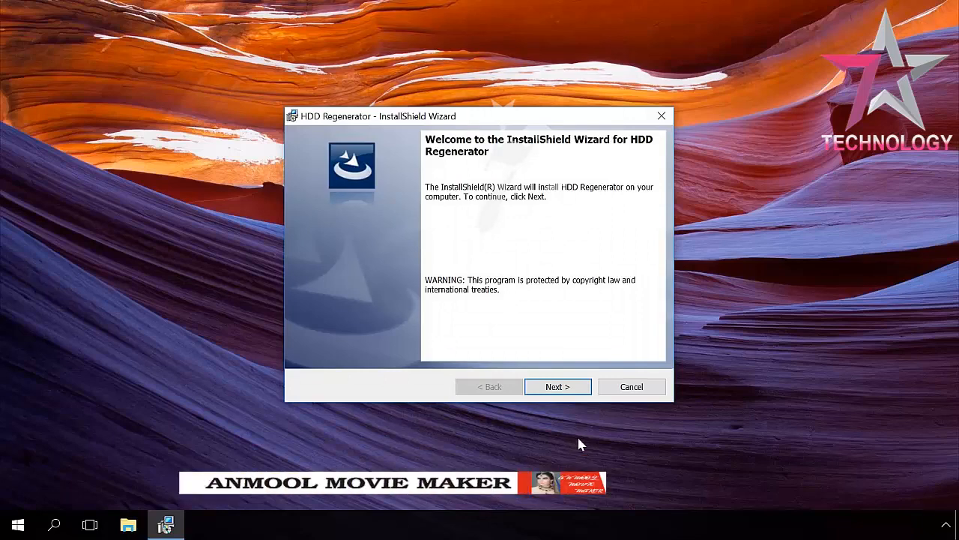
Step: Advance past the welcome page and accept the default Program Files destination folder
{"action": "left_click", "coordinate": [558, 386]}
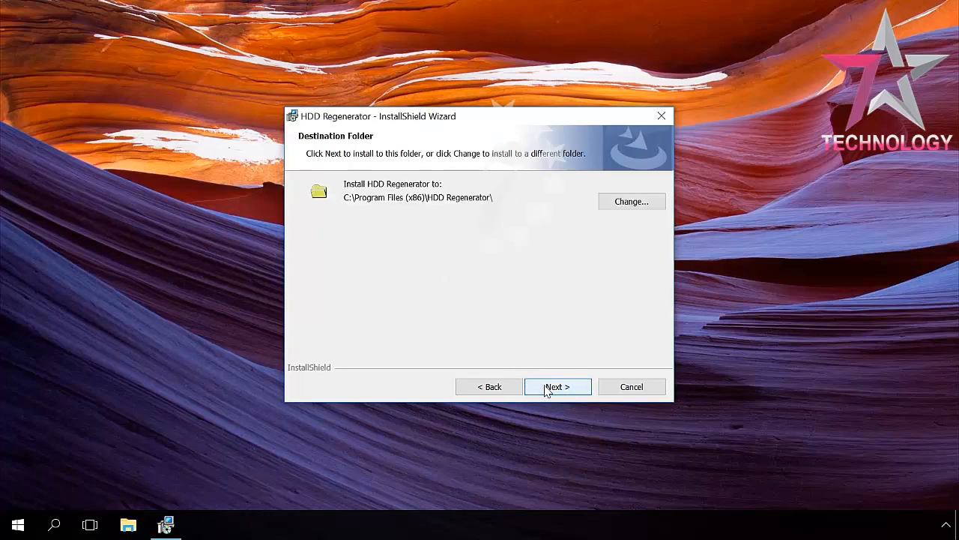
{"action": "left_click", "coordinate": [558, 386]}
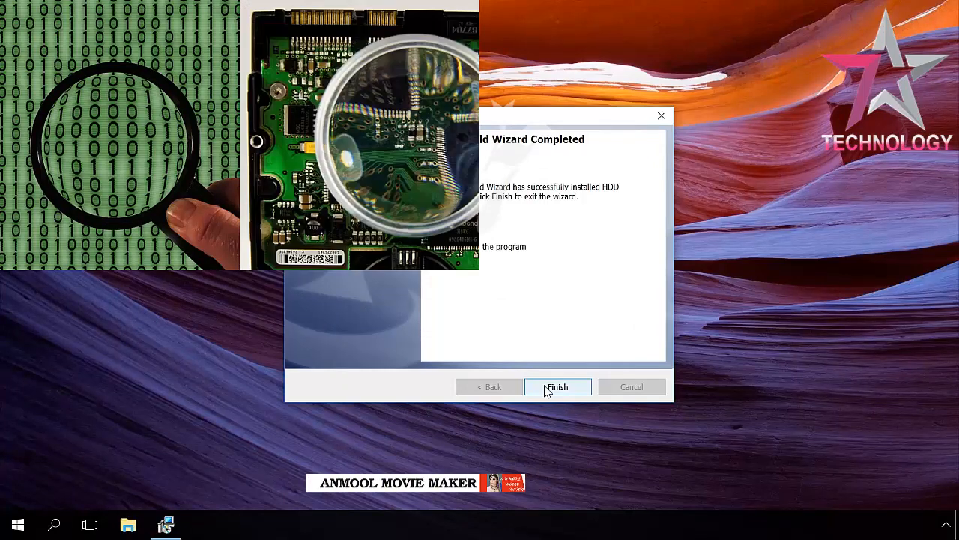
Step: Finish the InstallShield wizard so HDD Regenerator 2011 launches showing the C: drive
{"action": "left_click", "coordinate": [557, 386]}
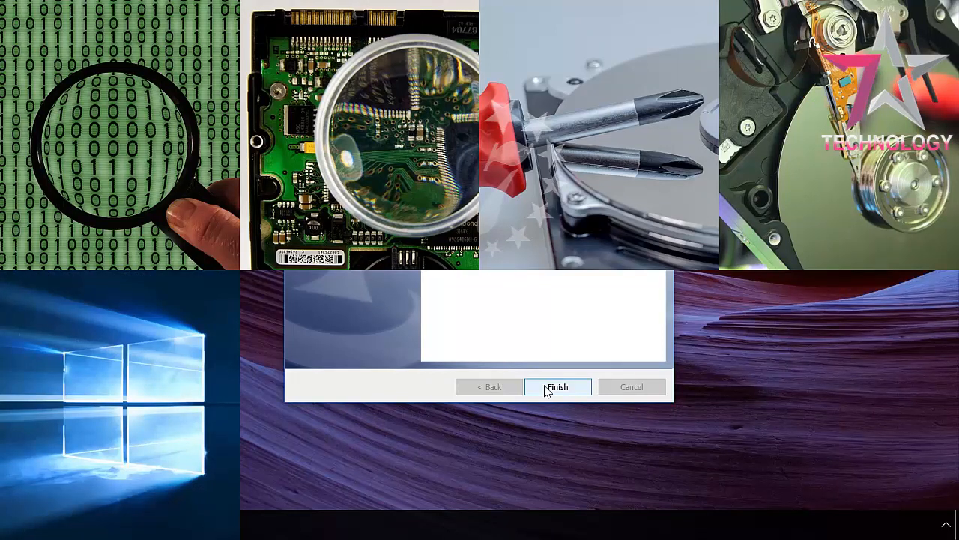
{"action": "left_click", "coordinate": [558, 386]}
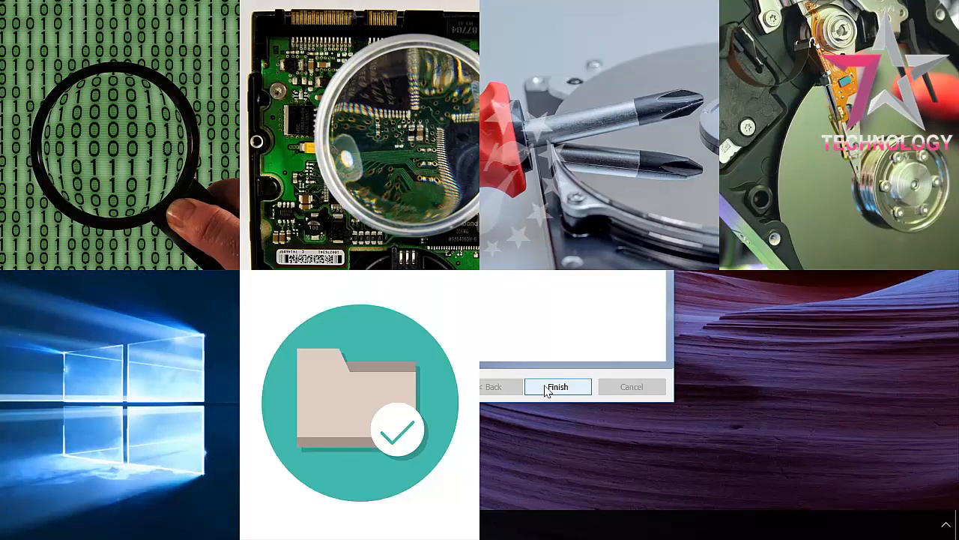
{"action": "left_click", "coordinate": [557, 386]}
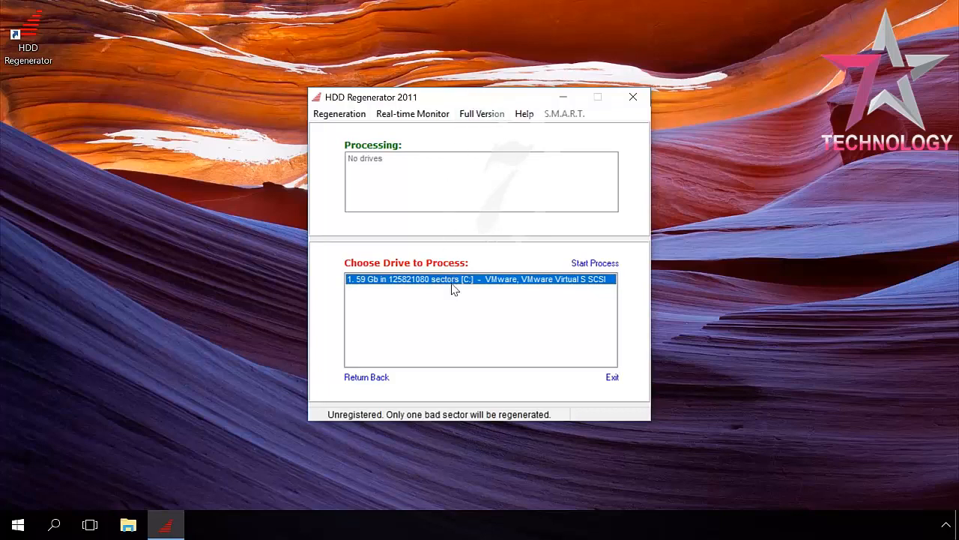
Step: Select the 59 GB C: drive to open its processing console
{"action": "left_click", "coordinate": [594, 263]}
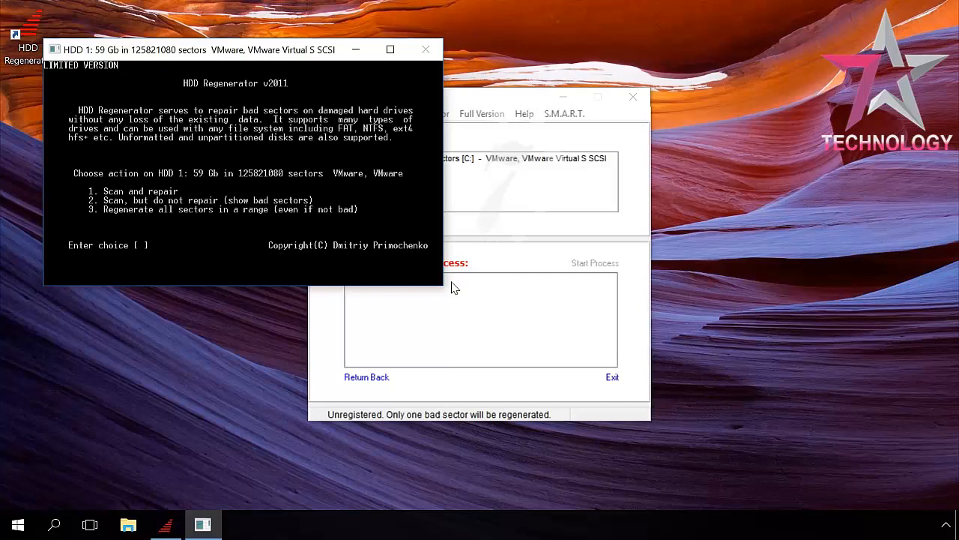
Step: Enter 1 for Scan and repair, then 1 for Start Sector 0
{"action": "type", "text": "1"}
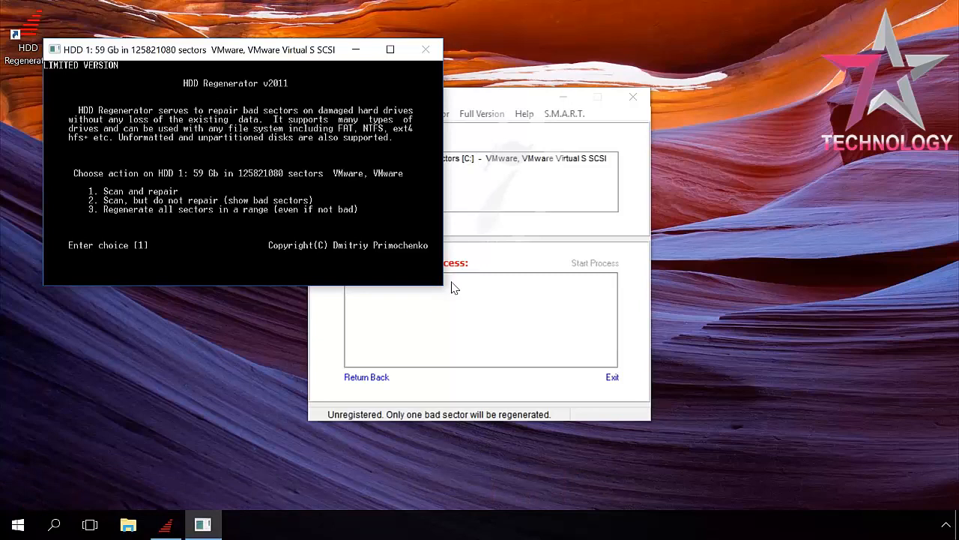
{"action": "key", "text": "1"}
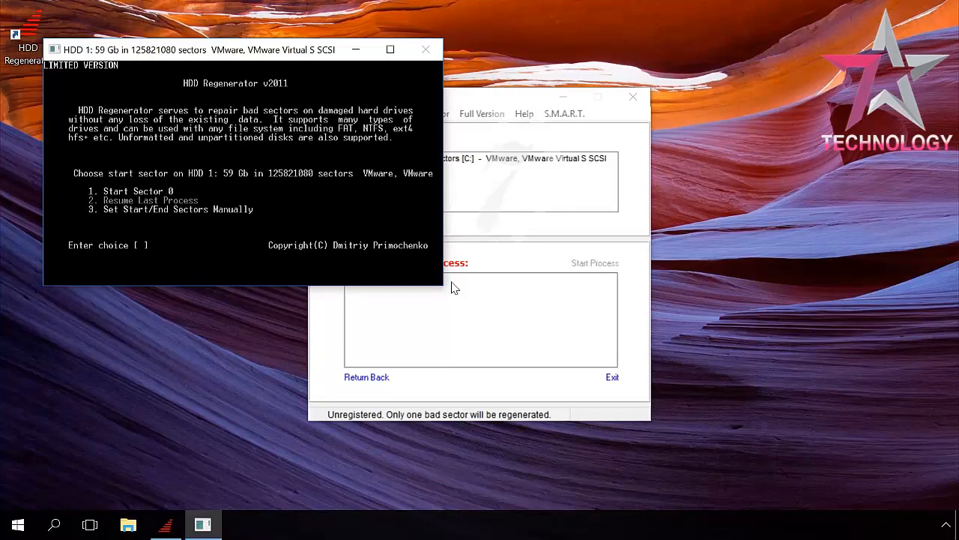
{"action": "type", "text": "1"}
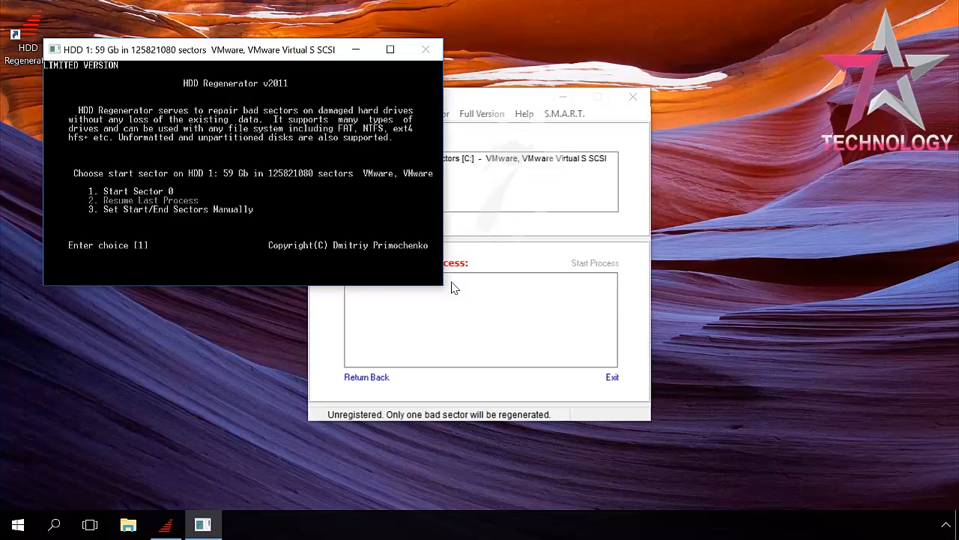